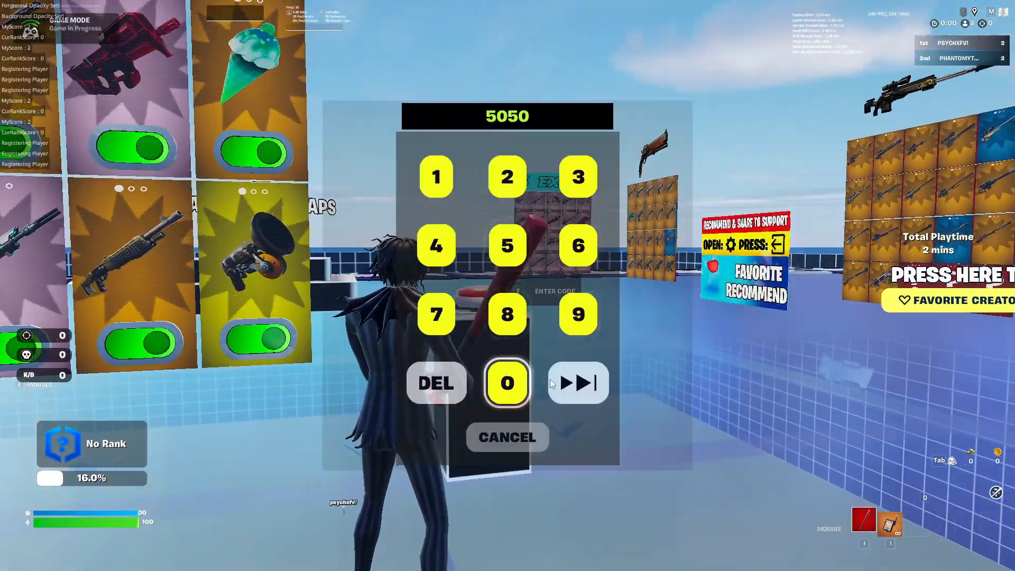
pyautogui.click(507, 436)
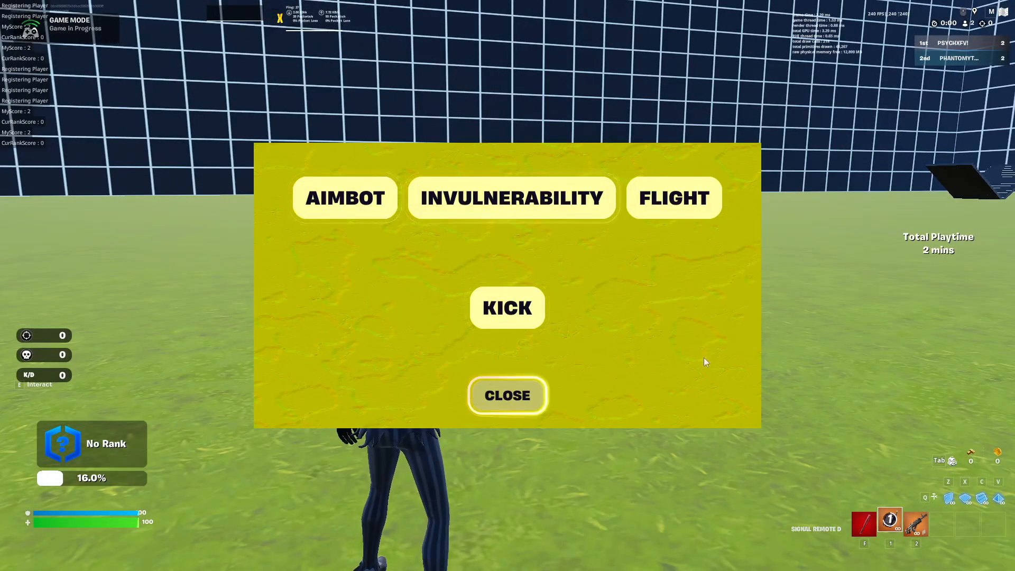
pyautogui.moveTo(722, 298)
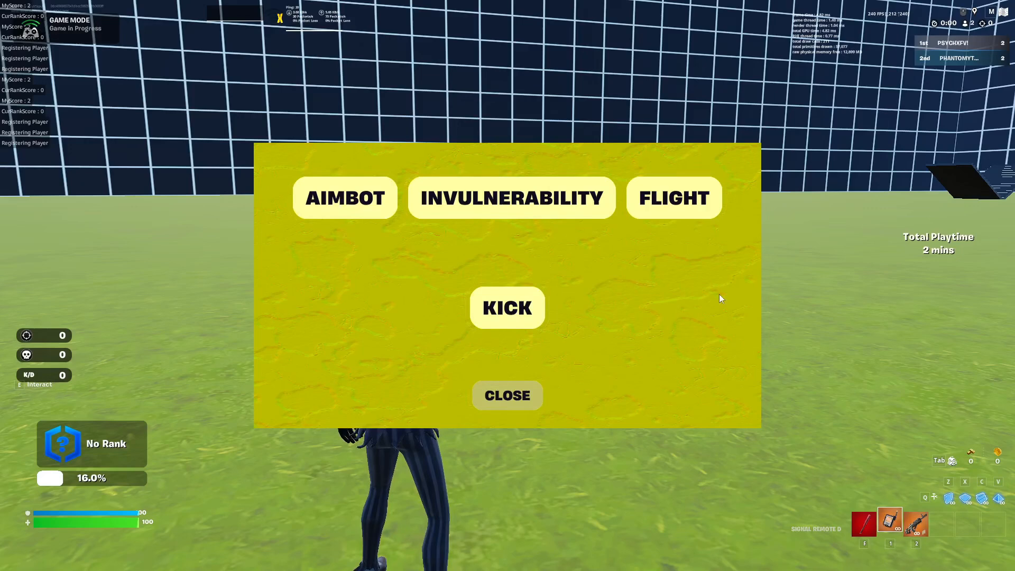
pyautogui.moveTo(504, 236)
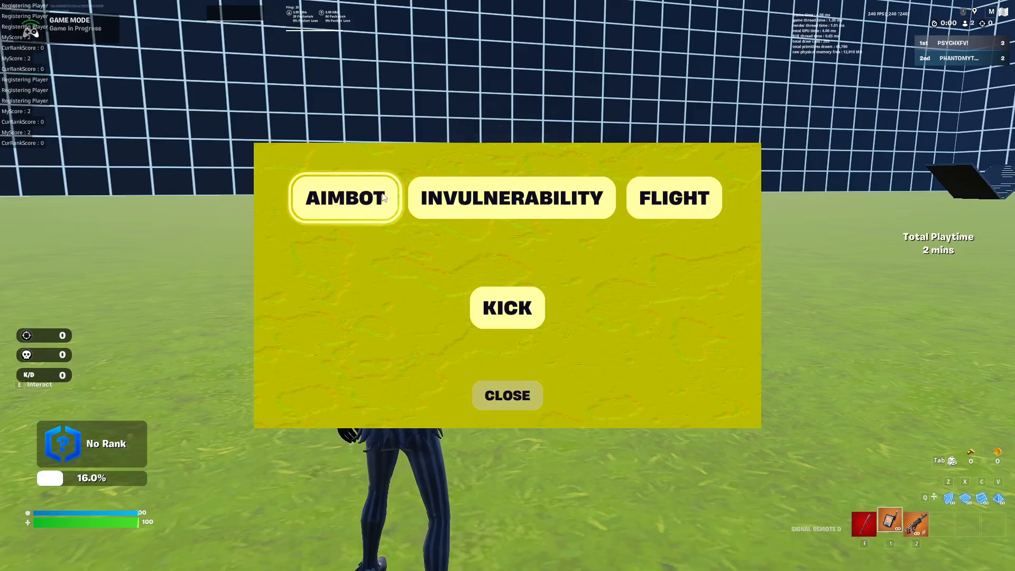
# Toggle the AIMBOT button in the admin panel to switch aimbot on
pyautogui.click(507, 396)
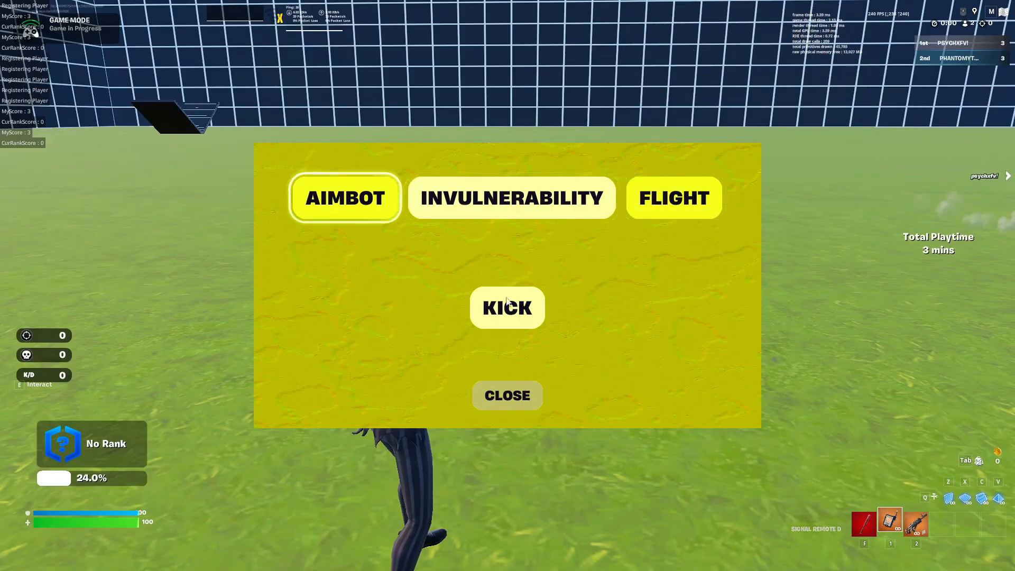
pyautogui.click(507, 395)
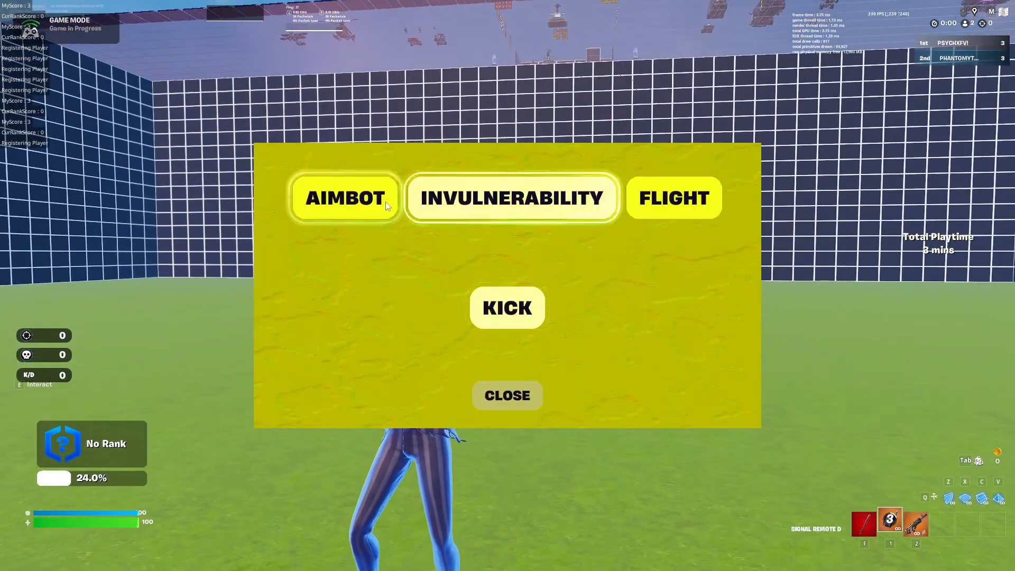
# Toggle AIMBOT, CLOSE and FLIGHT so aimbot, invulnerability and flight end up off
pyautogui.click(508, 395)
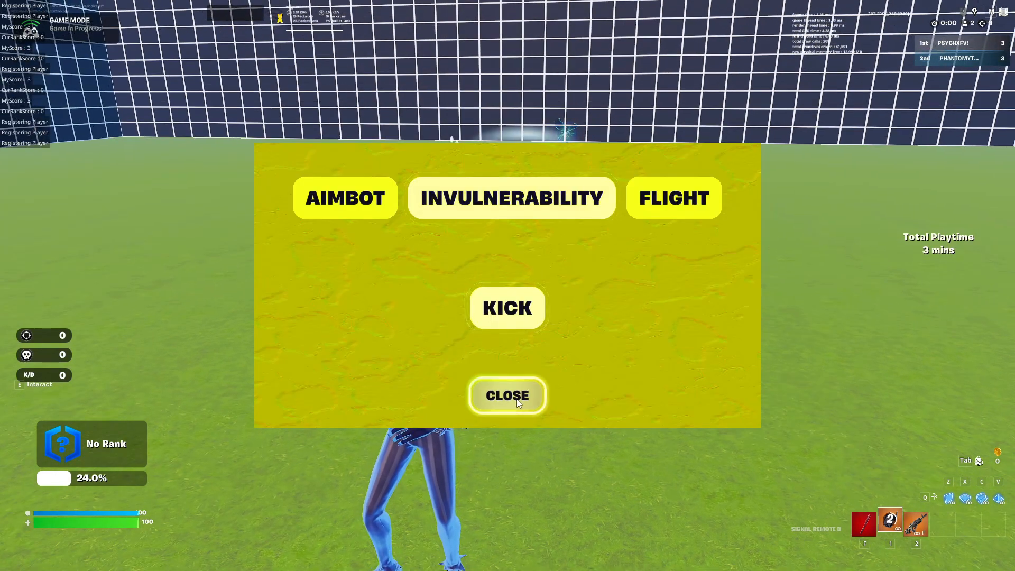
pyautogui.click(508, 396)
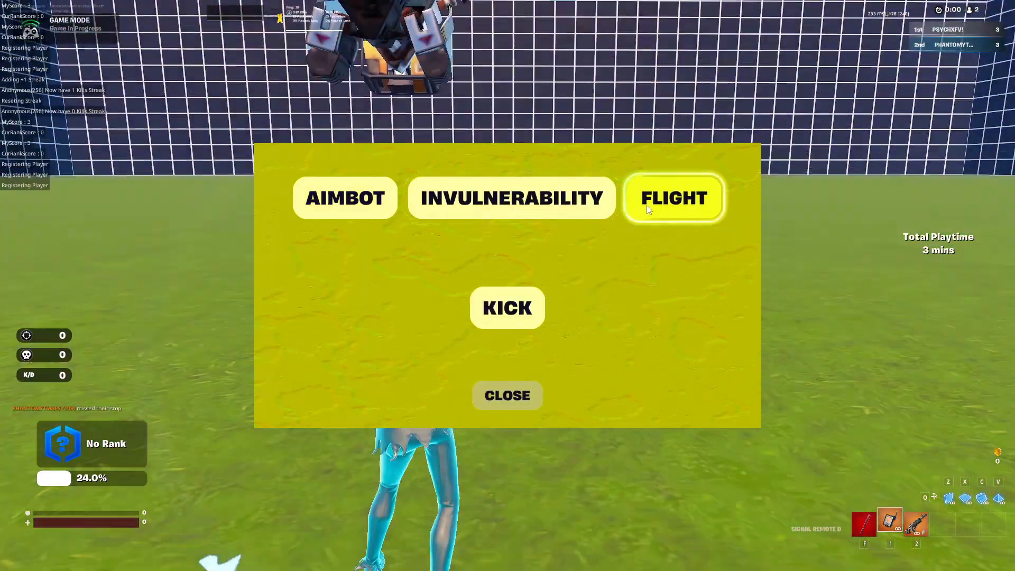
pyautogui.click(508, 396)
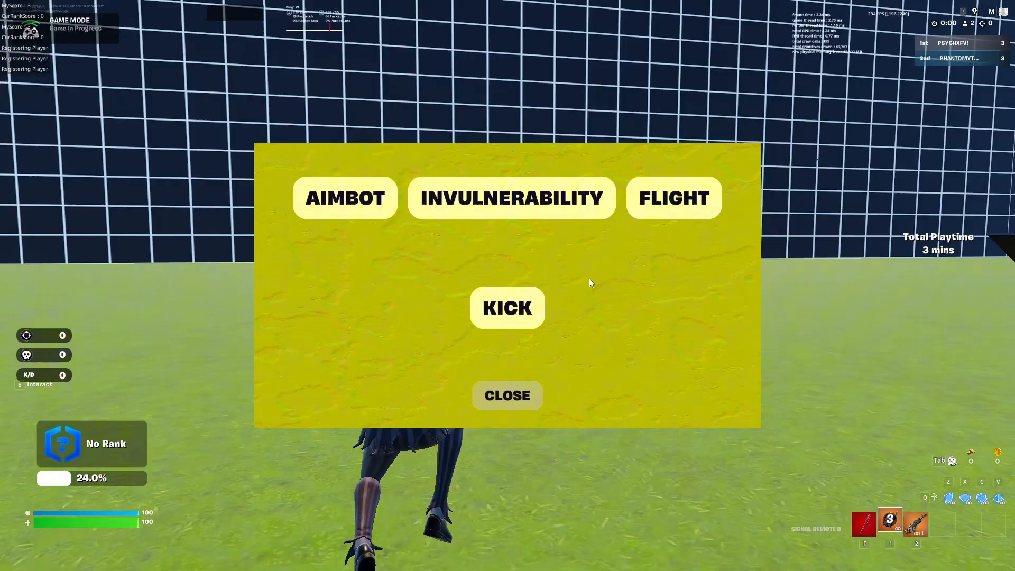
# Kick the other player from the KICK list, then return to the main admin options
pyautogui.click(507, 308)
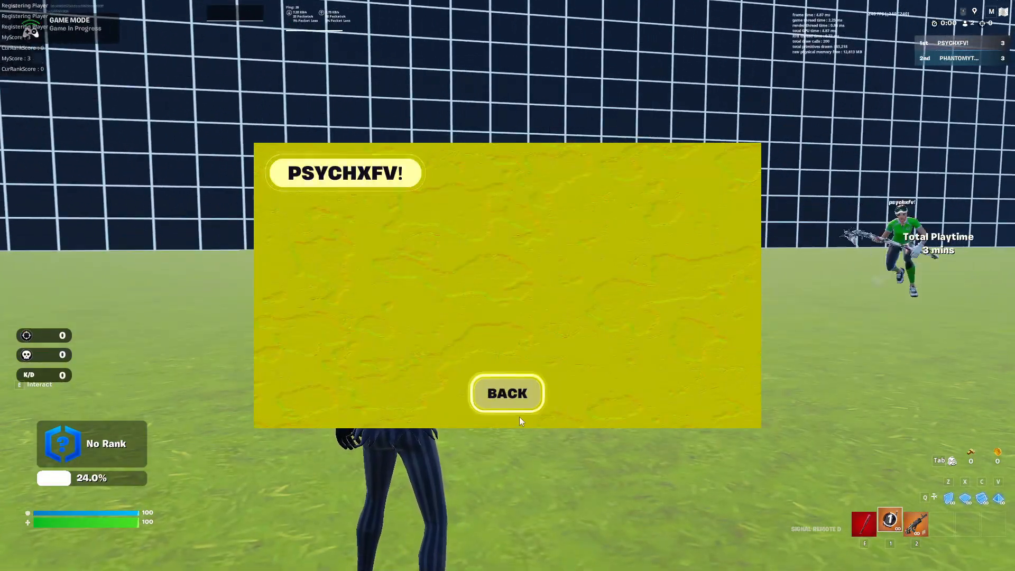
pyautogui.click(507, 393)
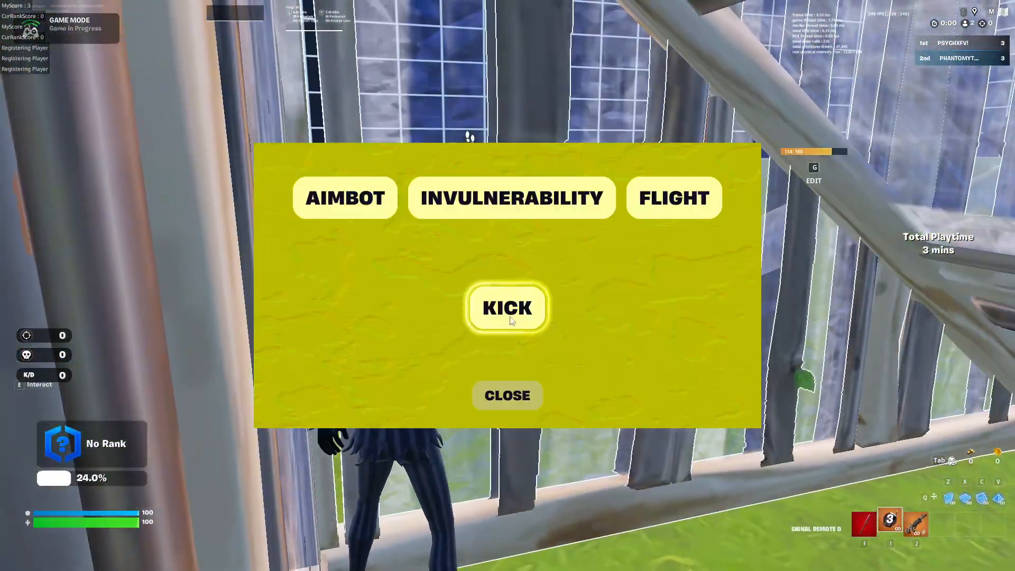
pyautogui.click(508, 307)
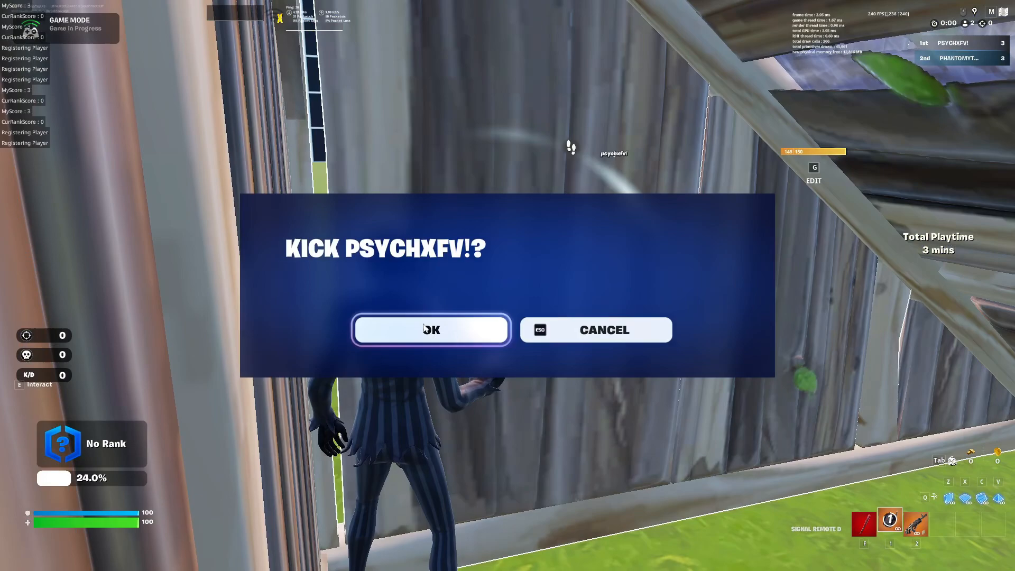
pyautogui.click(430, 330)
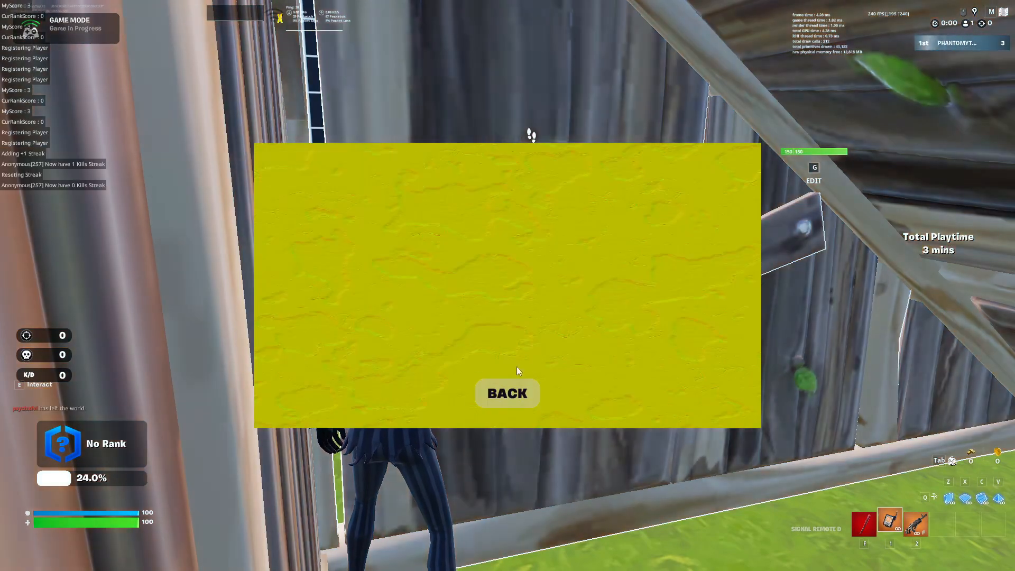
pyautogui.click(507, 393)
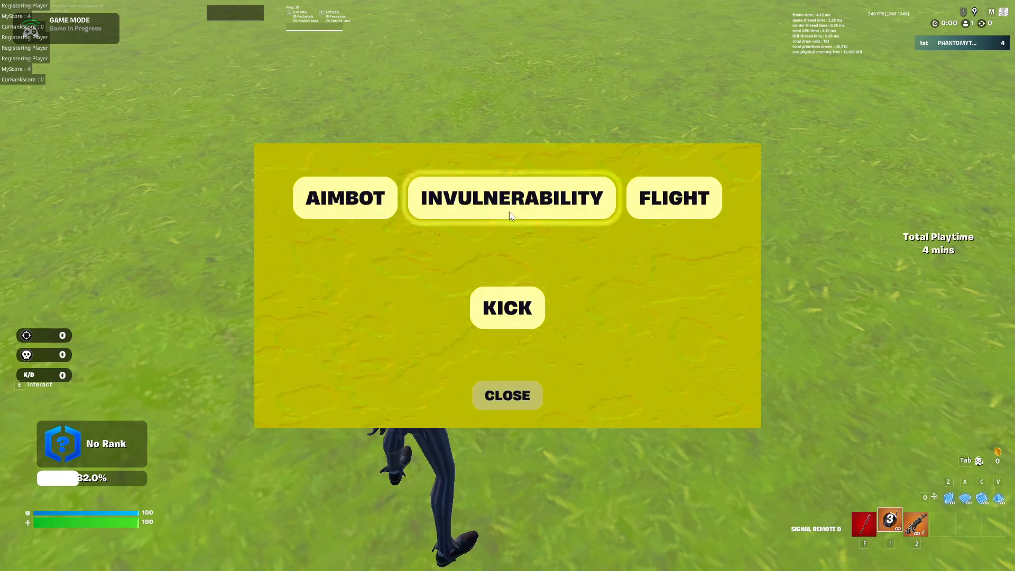
pyautogui.moveTo(550, 235)
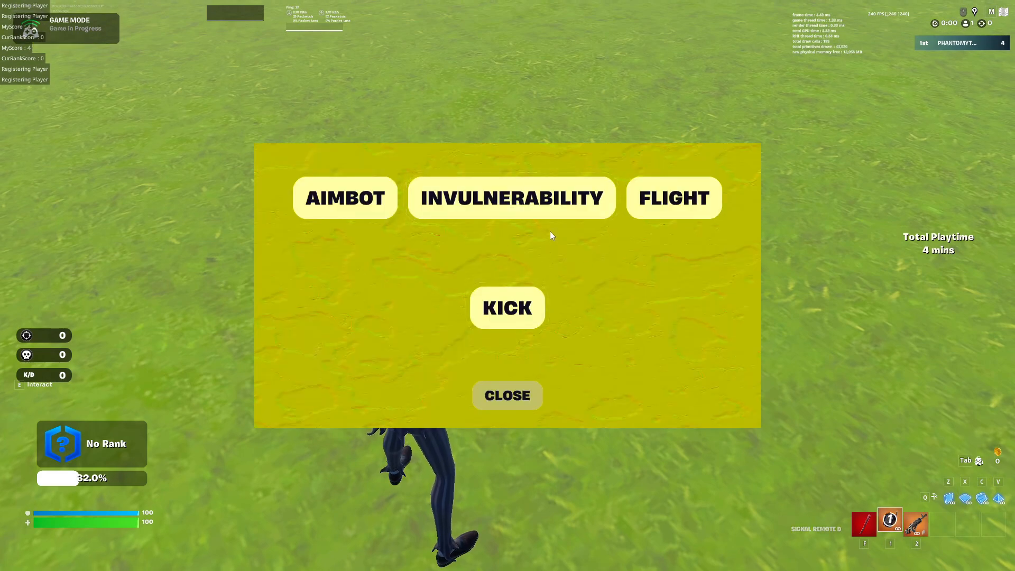
pyautogui.moveTo(525, 255)
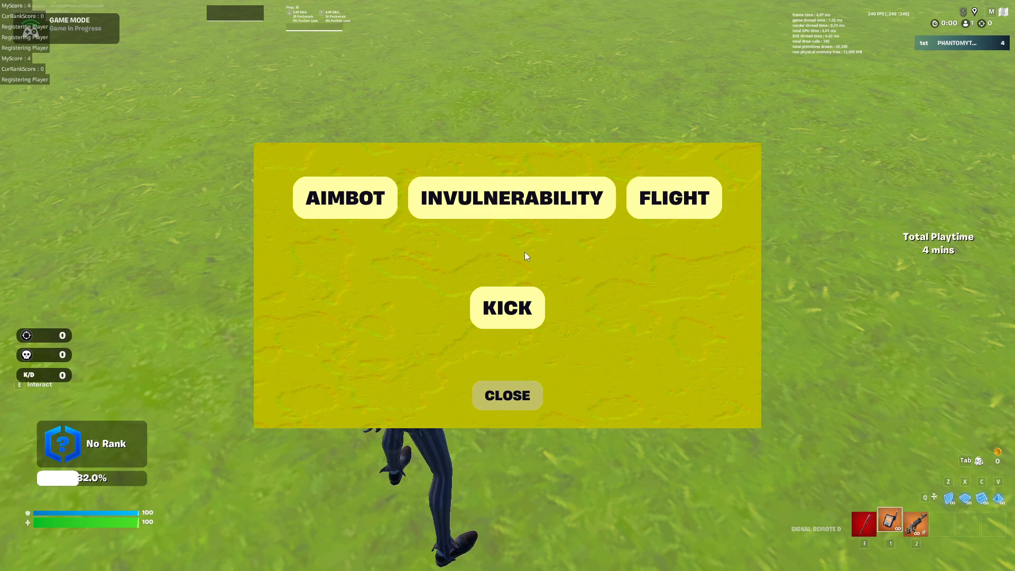
pyautogui.moveTo(507, 395)
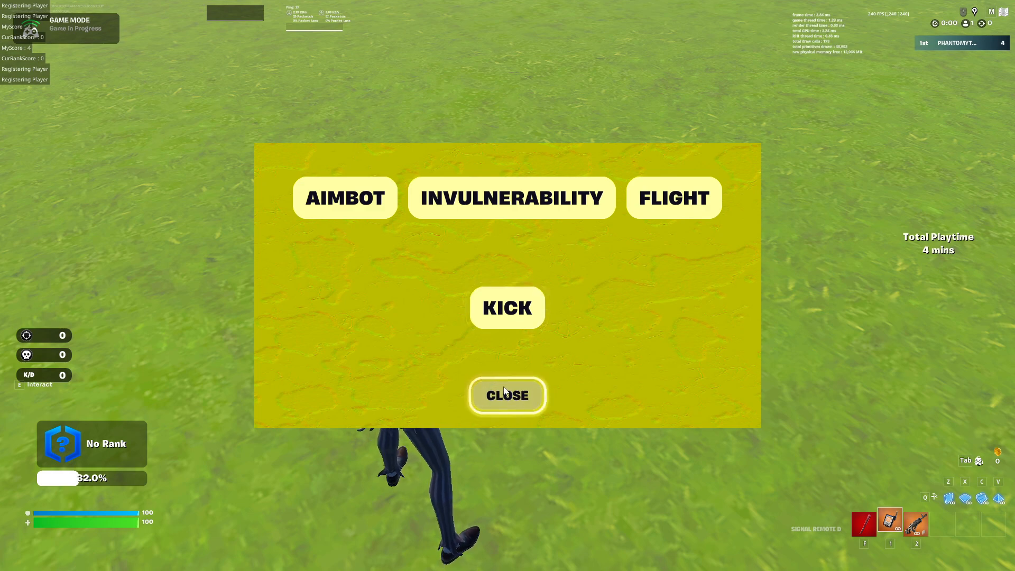
pyautogui.click(345, 197)
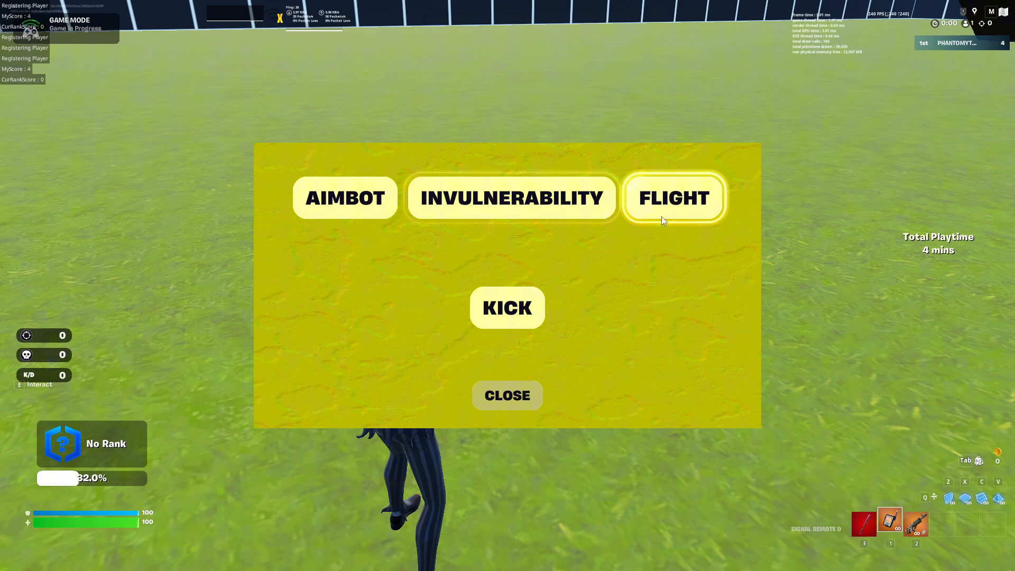
pyautogui.moveTo(508, 396)
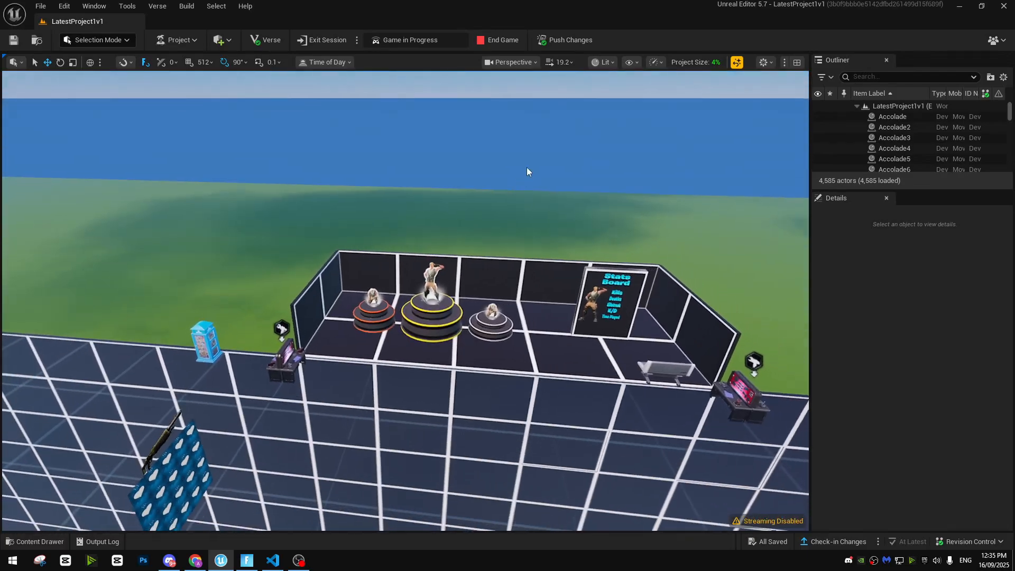
# Switch from Unreal Editor for Fortnite to Discord via the taskbar
pyautogui.click(170, 560)
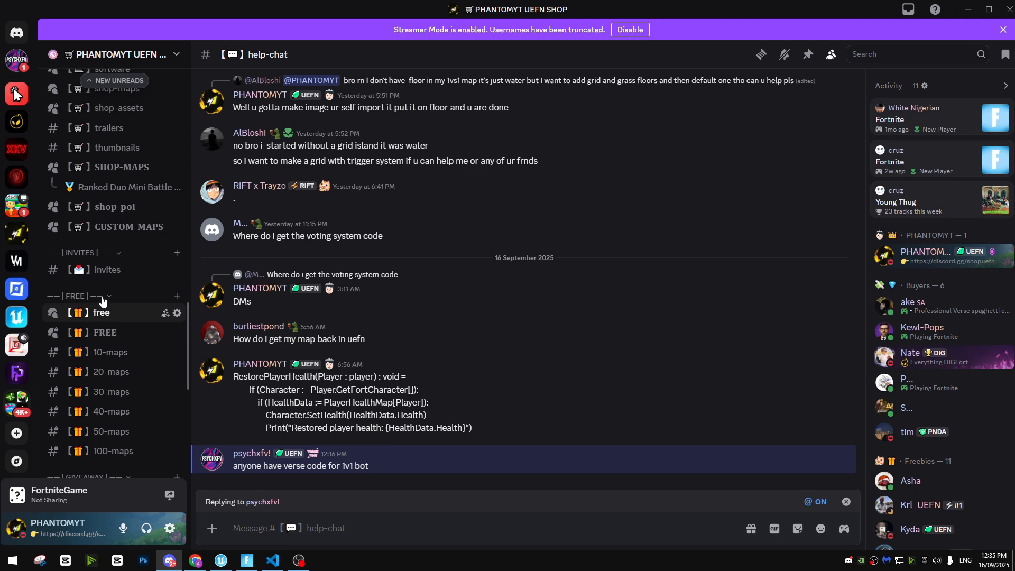
# Browse the shop server's shop-update, shop-maps, trailers and thumbnails channels
pyautogui.scroll(3)
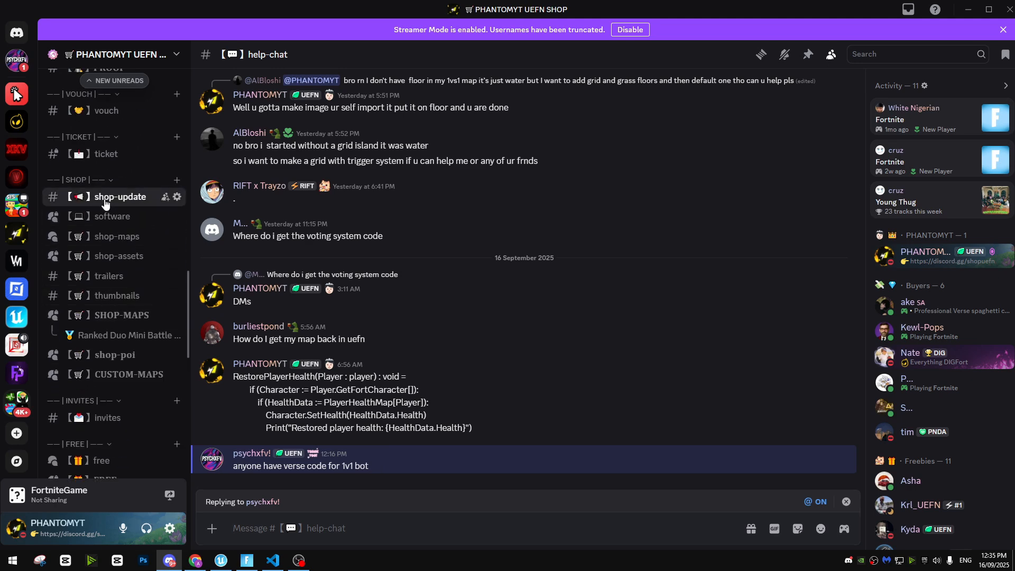
pyautogui.click(120, 196)
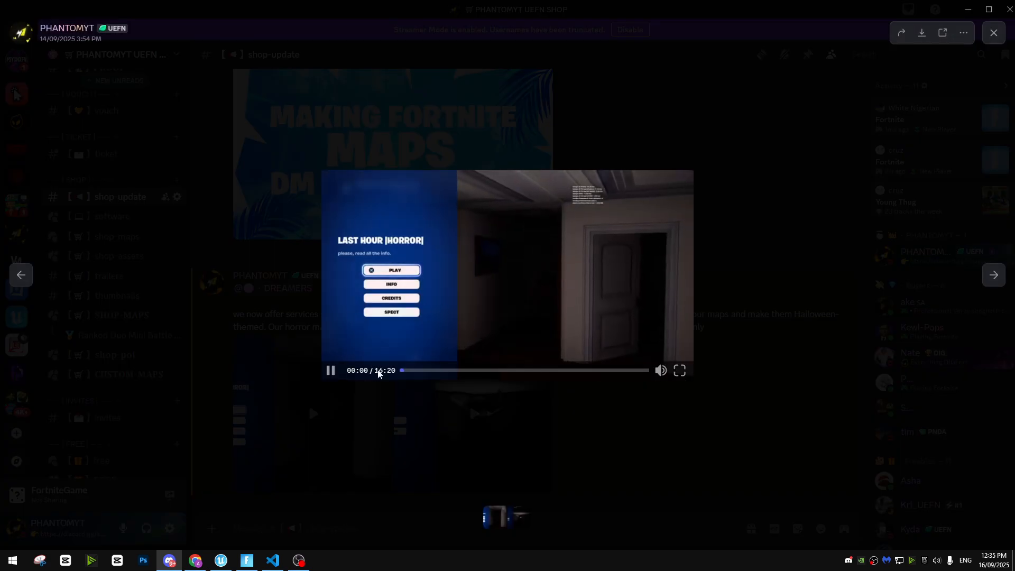
pyautogui.click(993, 32)
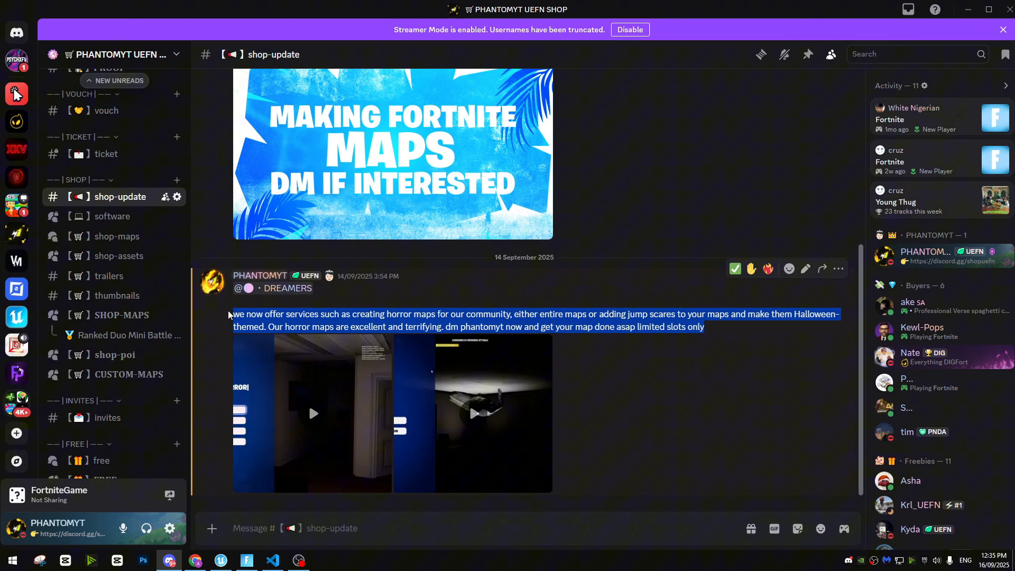
pyautogui.click(117, 236)
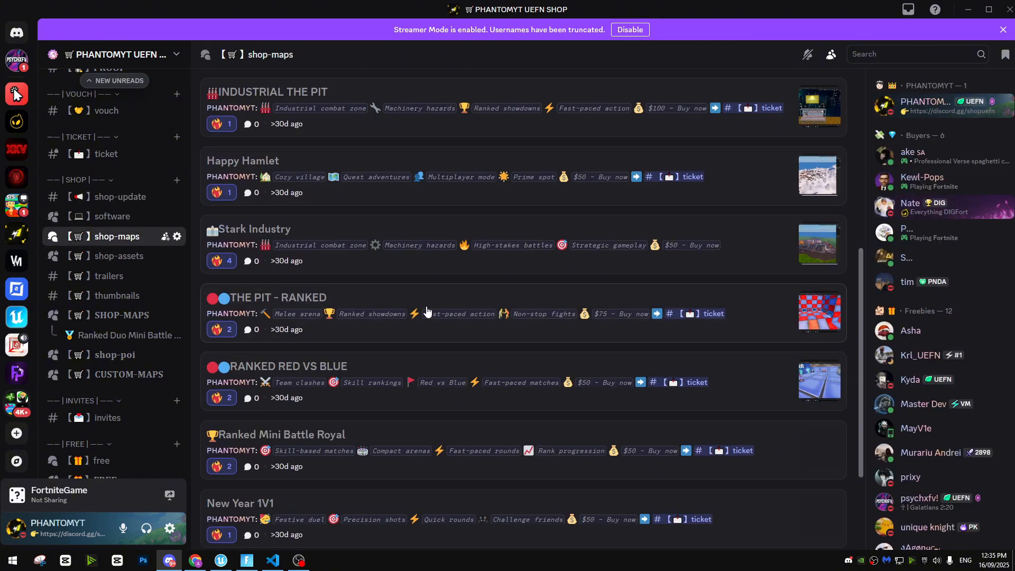
pyautogui.click(109, 275)
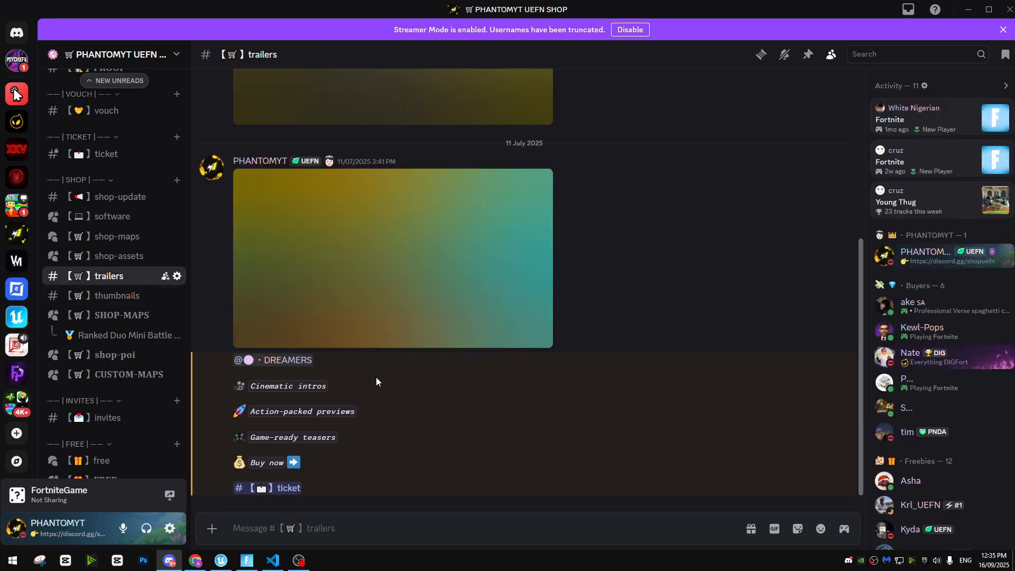
pyautogui.click(117, 295)
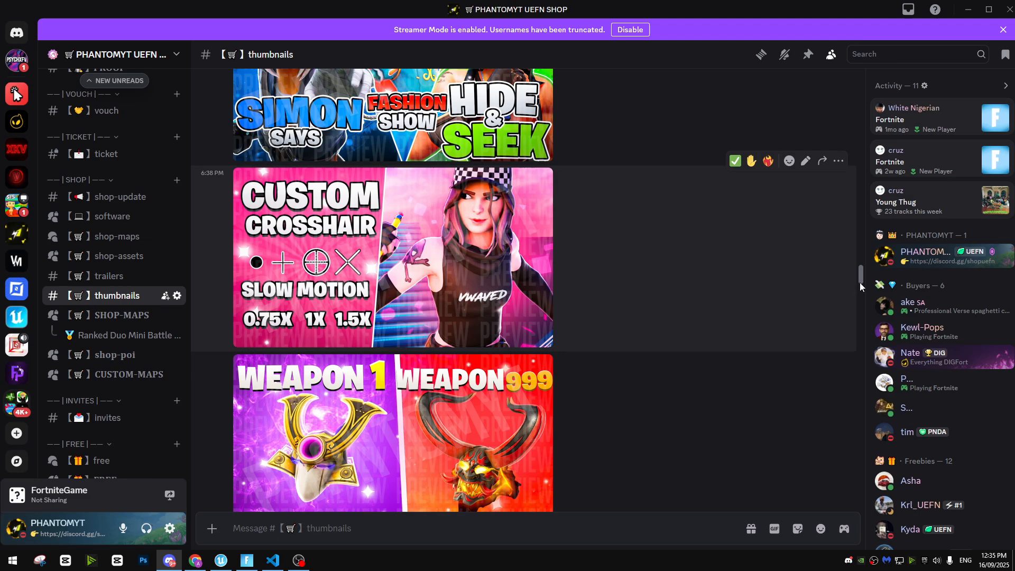
pyautogui.scroll(-3)
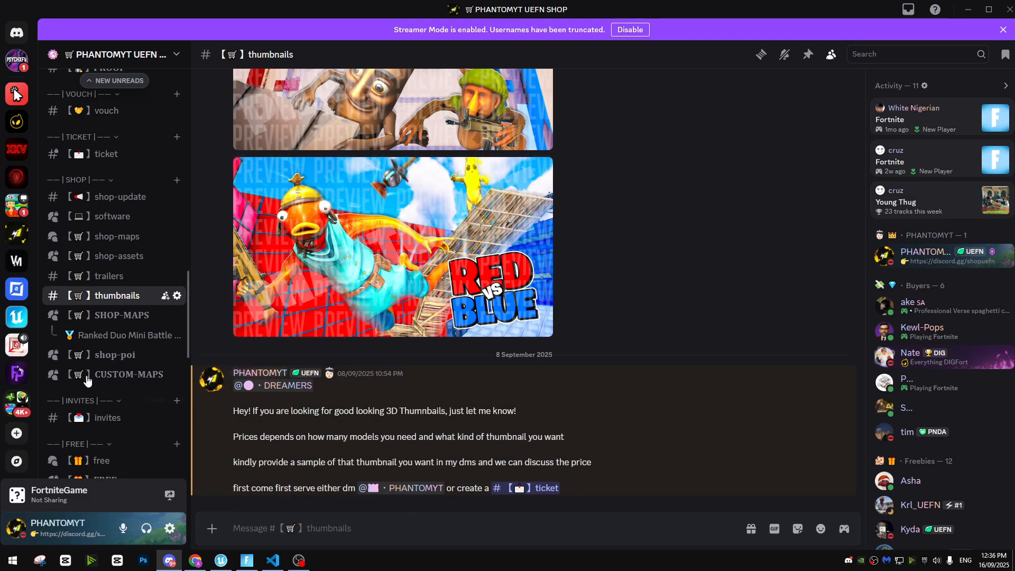
pyautogui.scroll(3)
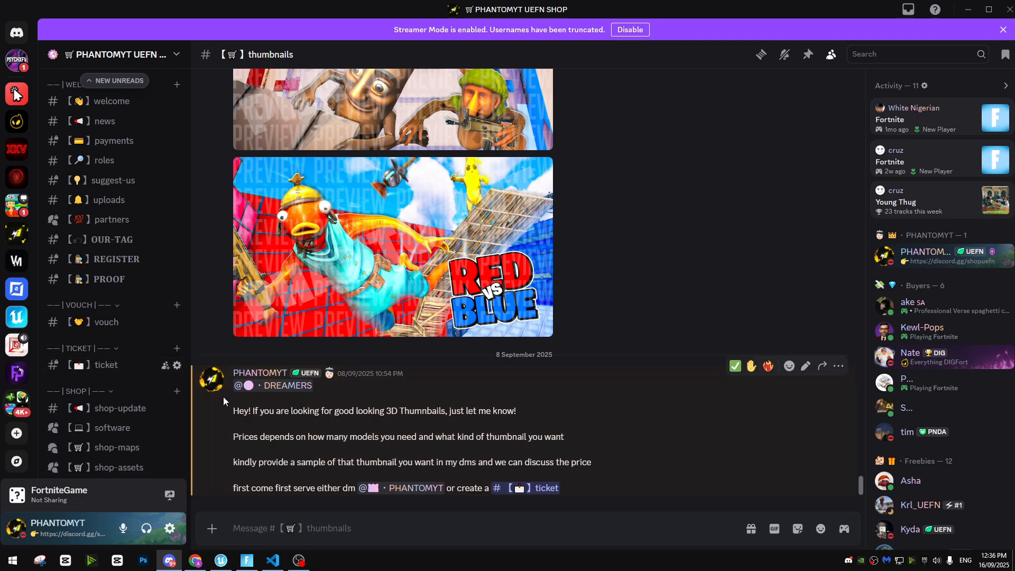
# View the ticket channel's inquiry categories, then return to Unreal Editor for Fortnite
pyautogui.click(106, 364)
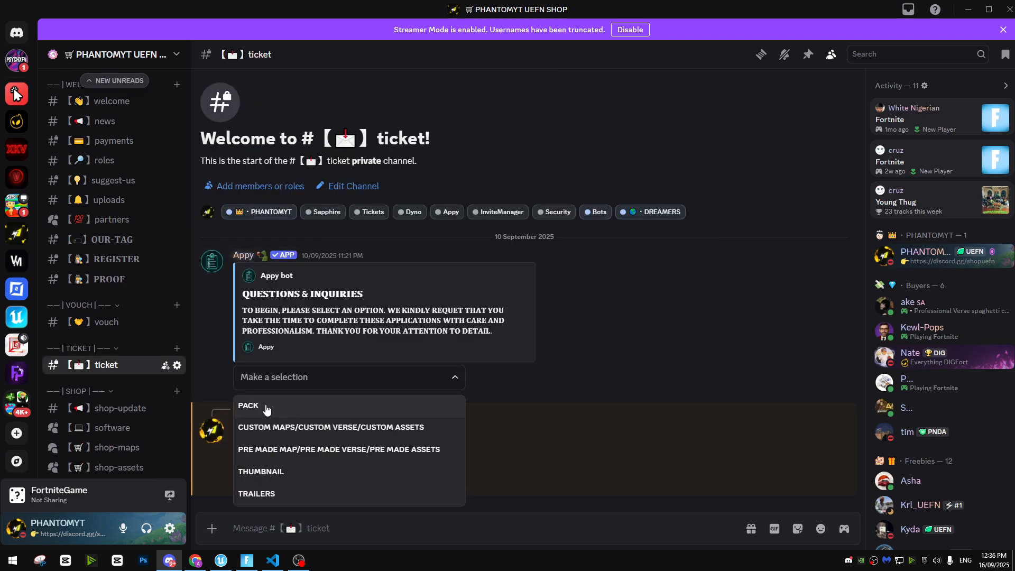
pyautogui.click(248, 405)
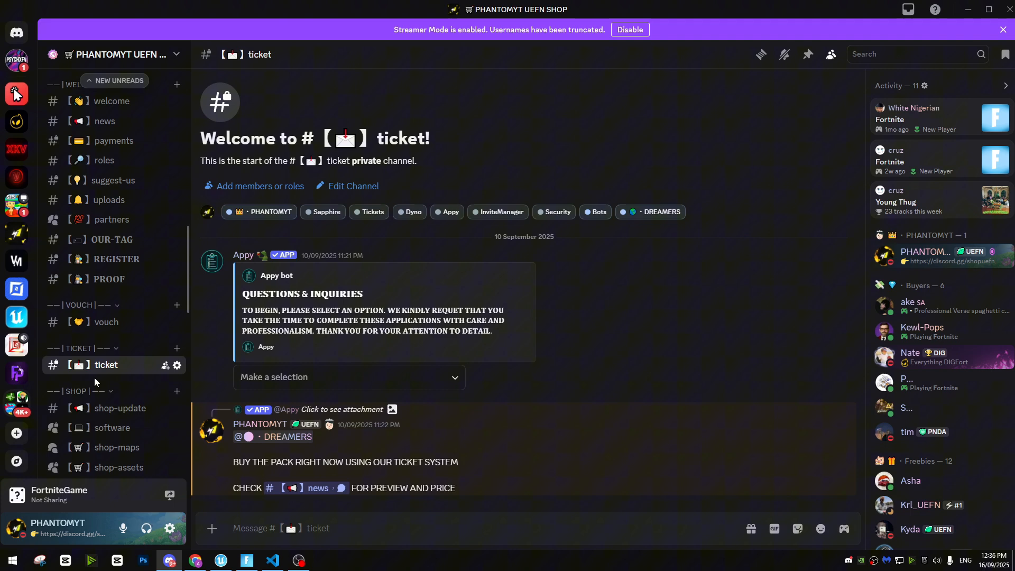
pyautogui.moveTo(336, 380)
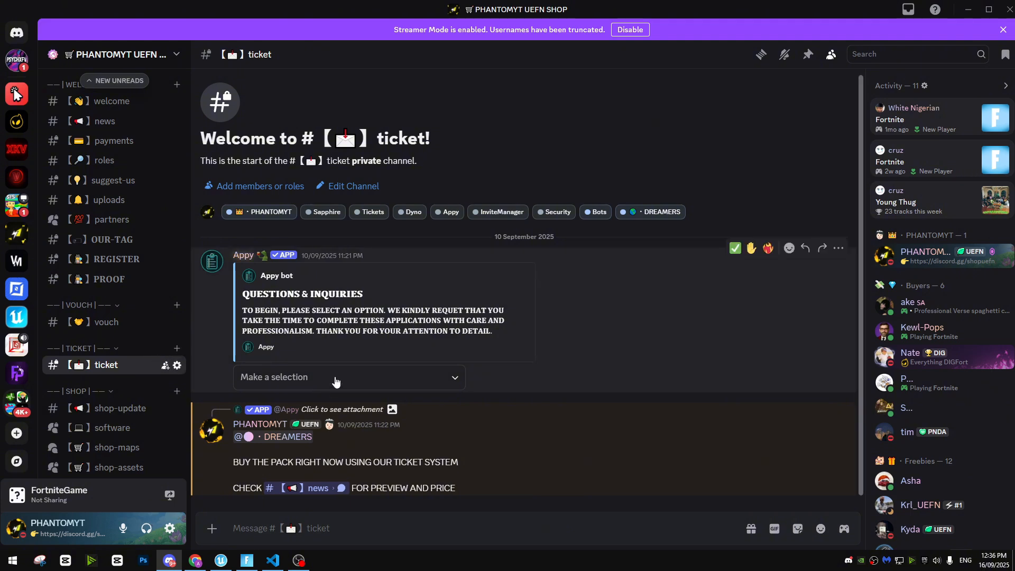
pyautogui.moveTo(306, 383)
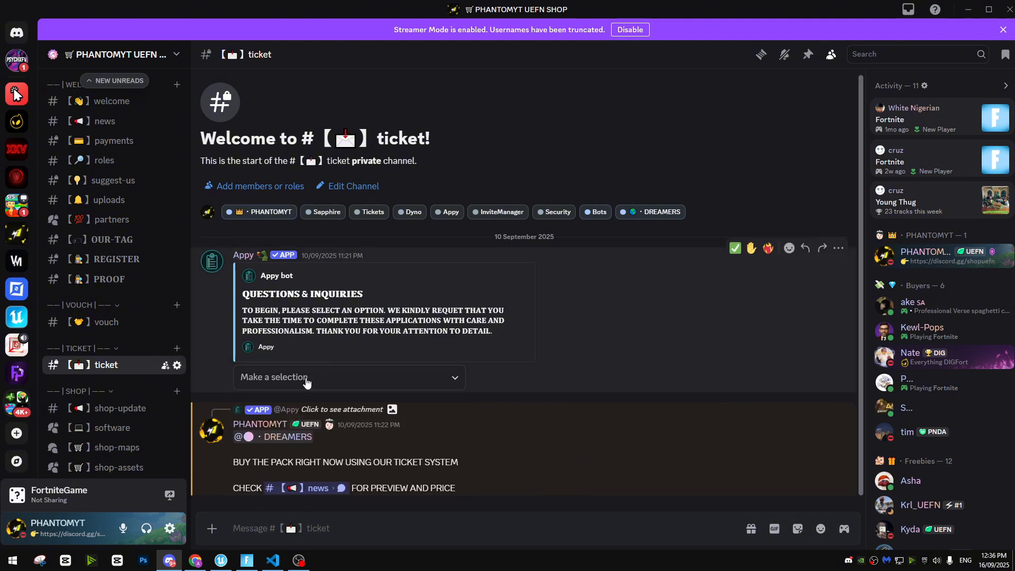
pyautogui.click(348, 378)
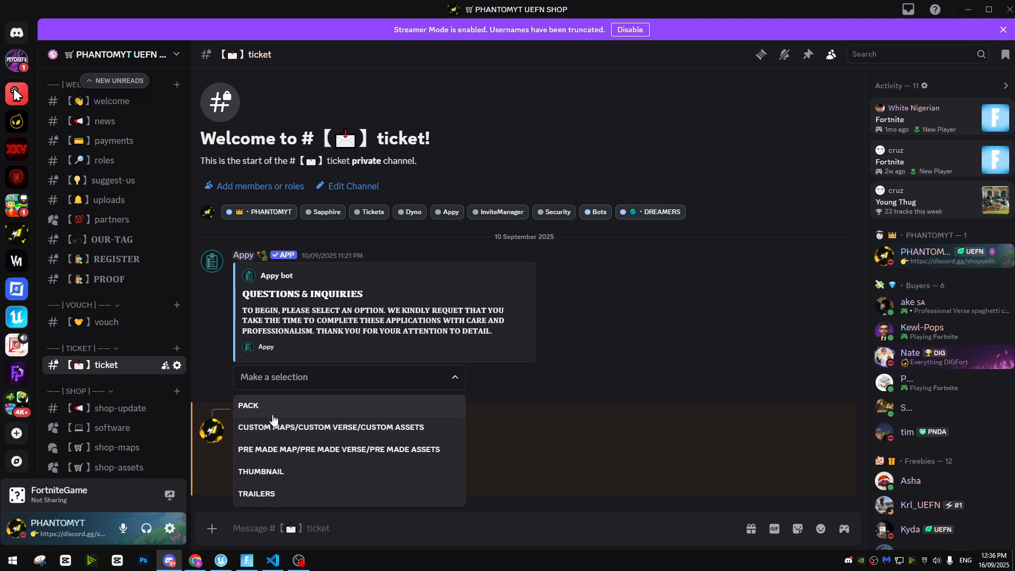
pyautogui.moveTo(270, 493)
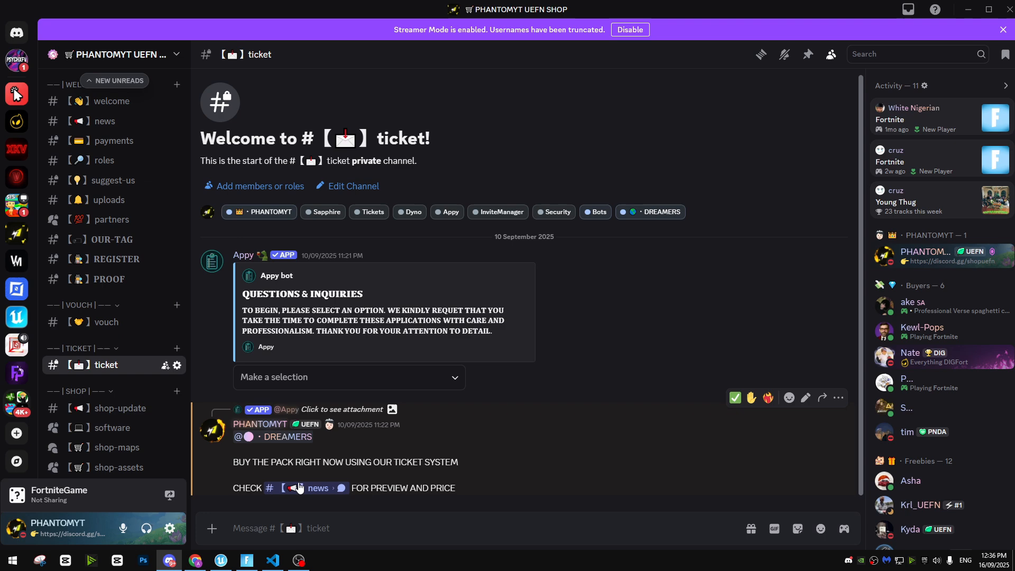
pyautogui.click(220, 560)
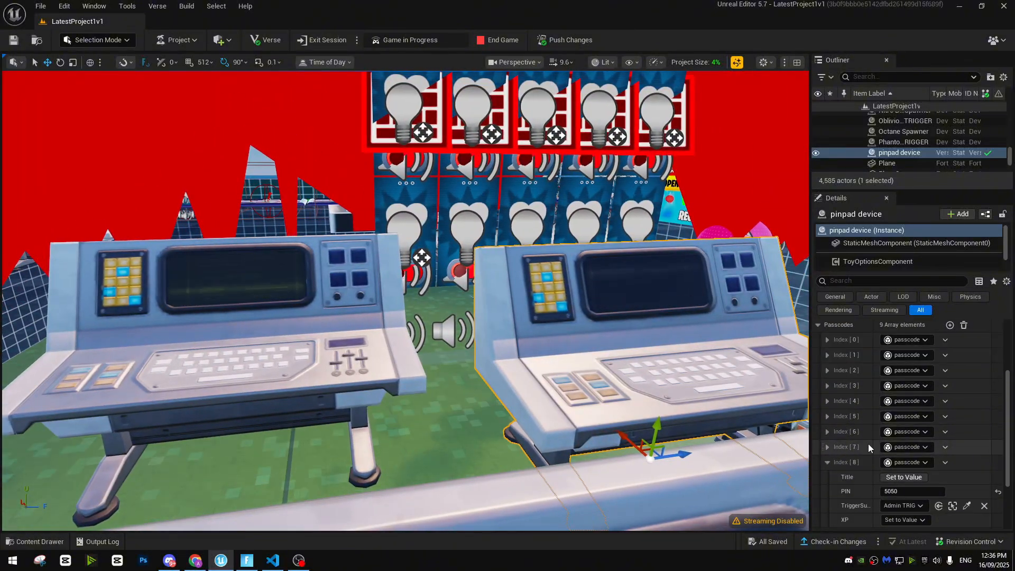
pyautogui.scroll(-3)
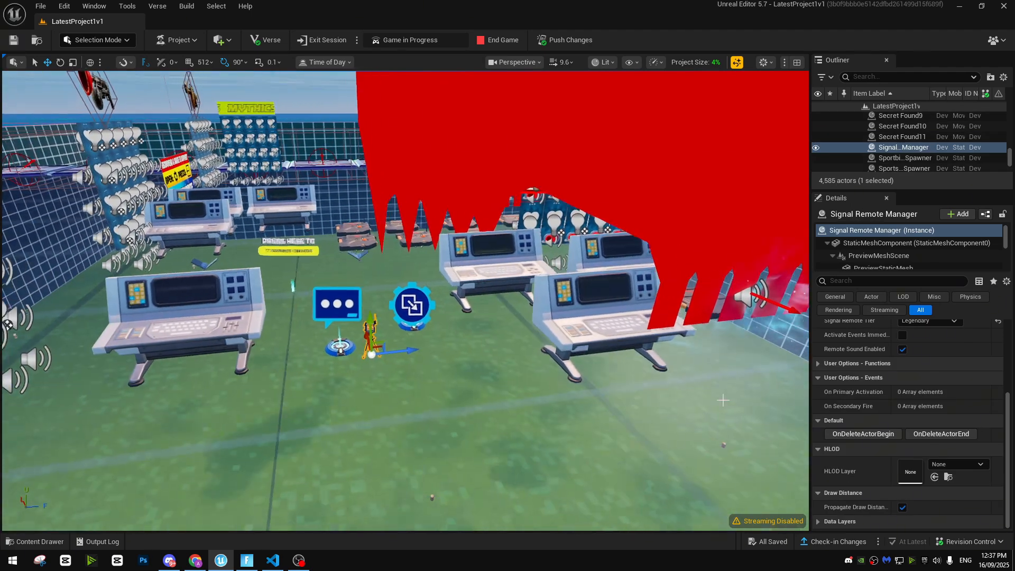
# Check the Signal Remote Tier options and keep the tier at Legendary
pyautogui.click(952, 321)
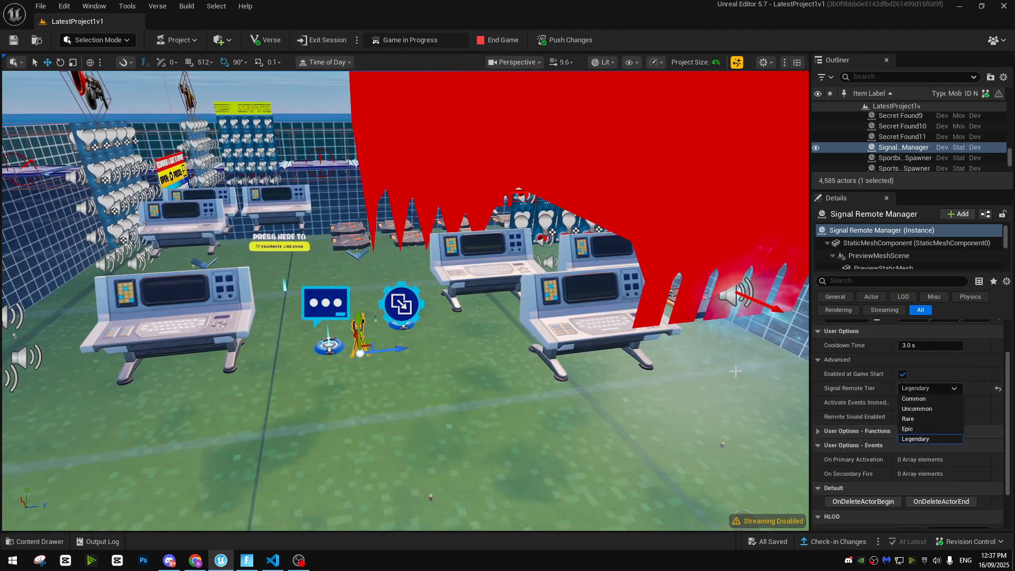
pyautogui.click(900, 147)
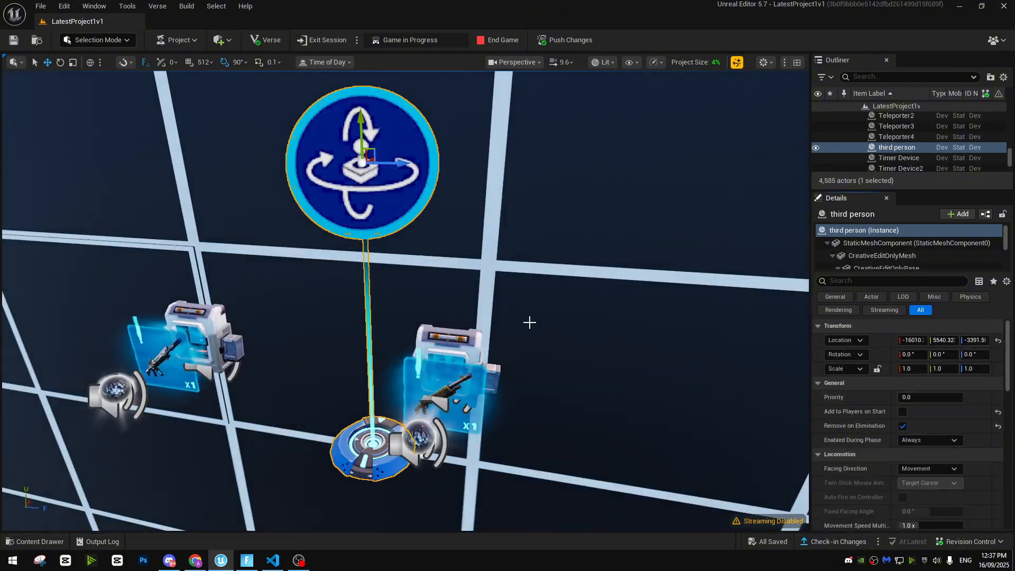
pyautogui.click(34, 542)
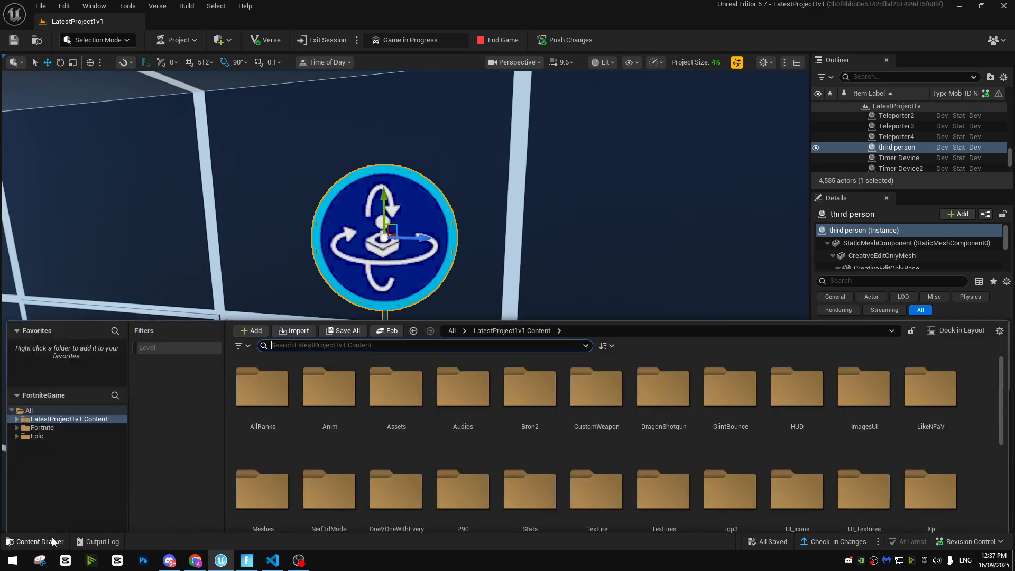
pyautogui.click(42, 406)
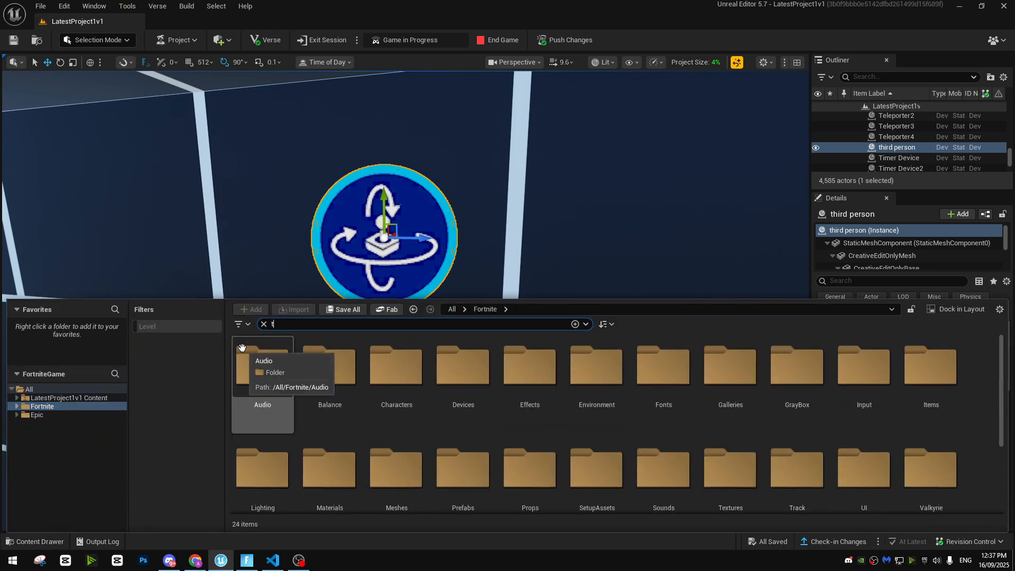
pyautogui.write('third person')
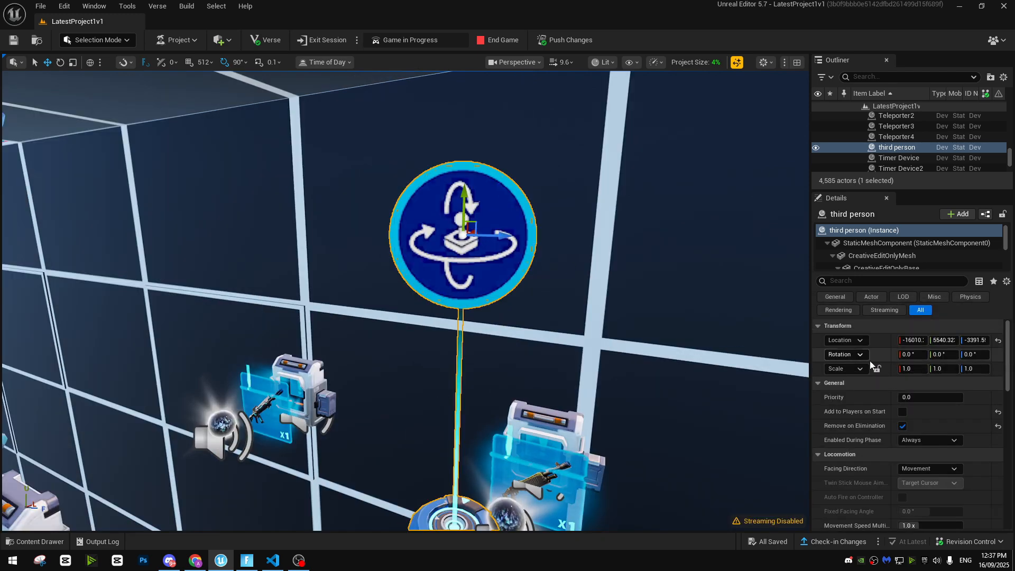
pyautogui.scroll(-3)
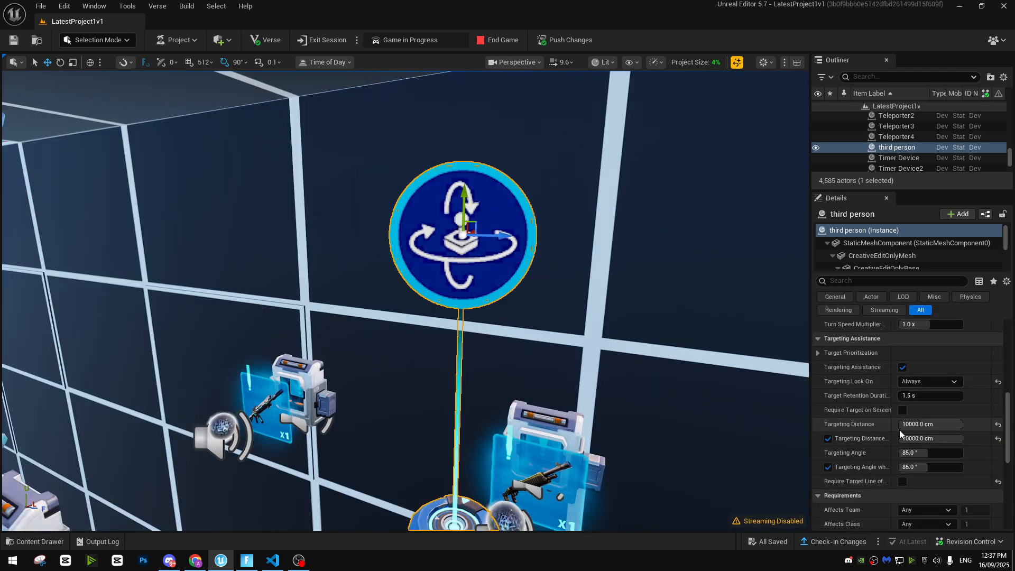
pyautogui.click(930, 438)
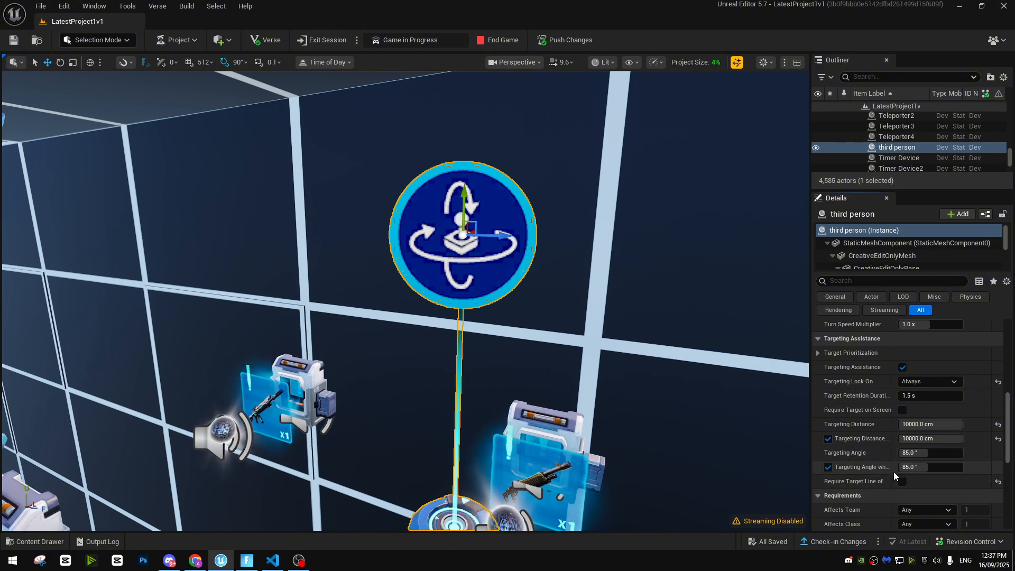
pyautogui.scroll(-3)
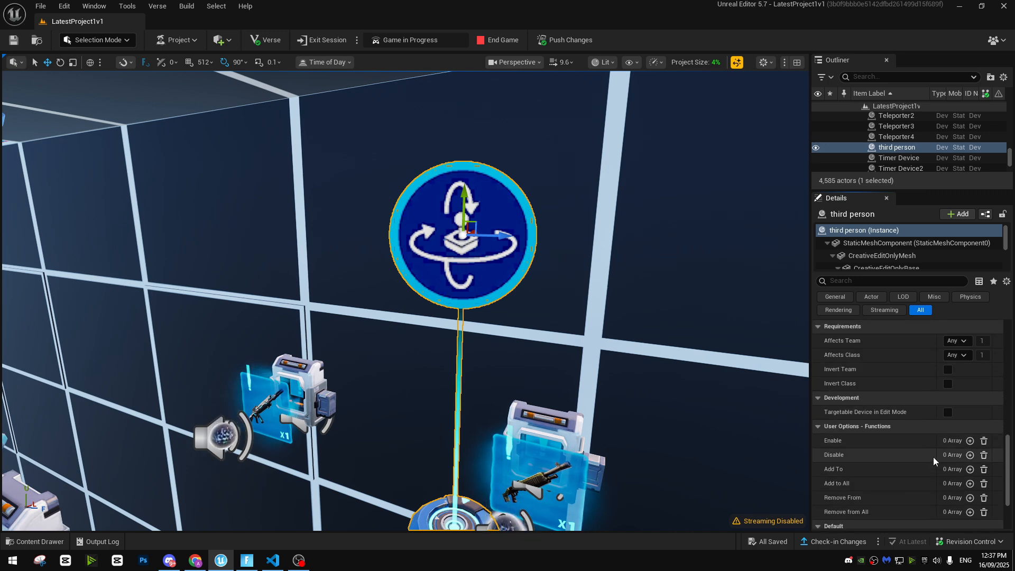
pyautogui.scroll(-3)
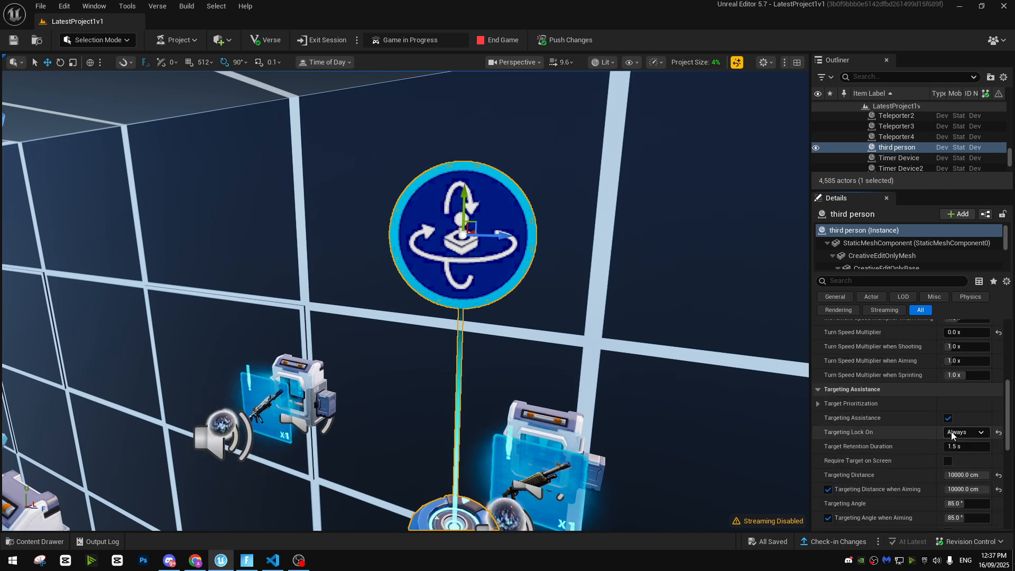
pyautogui.scroll(3)
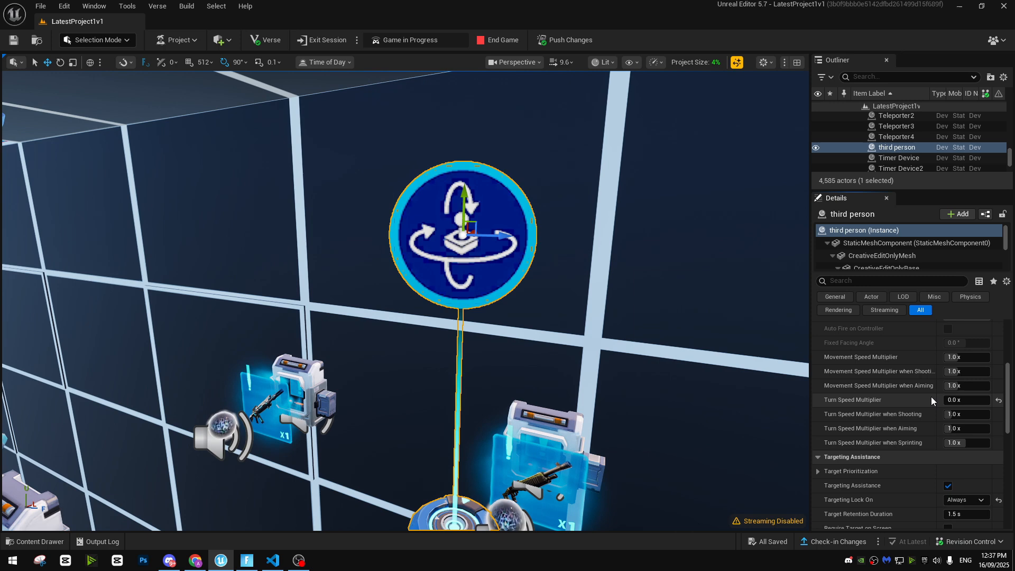
pyautogui.scroll(3)
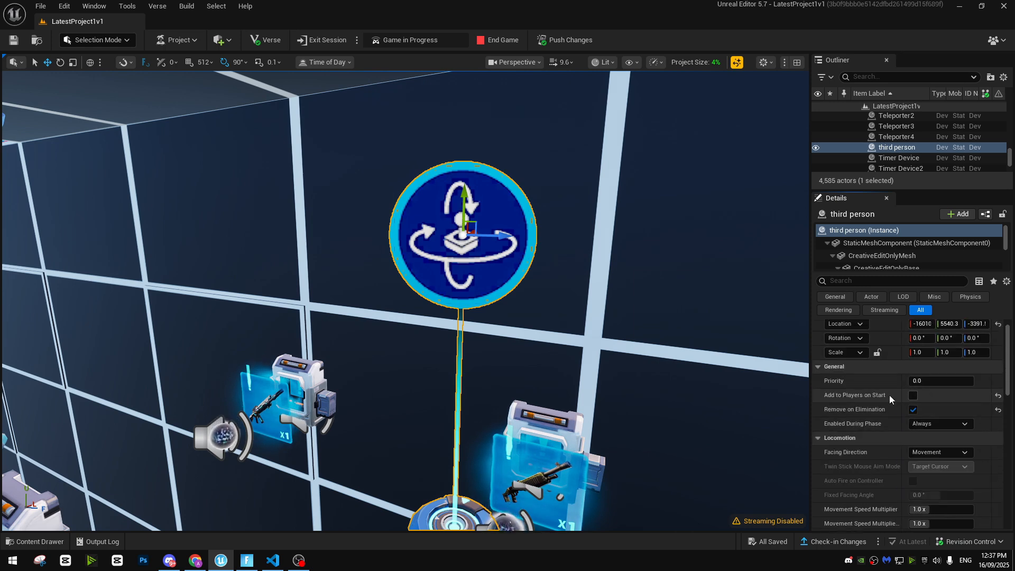
pyautogui.moveTo(932, 406)
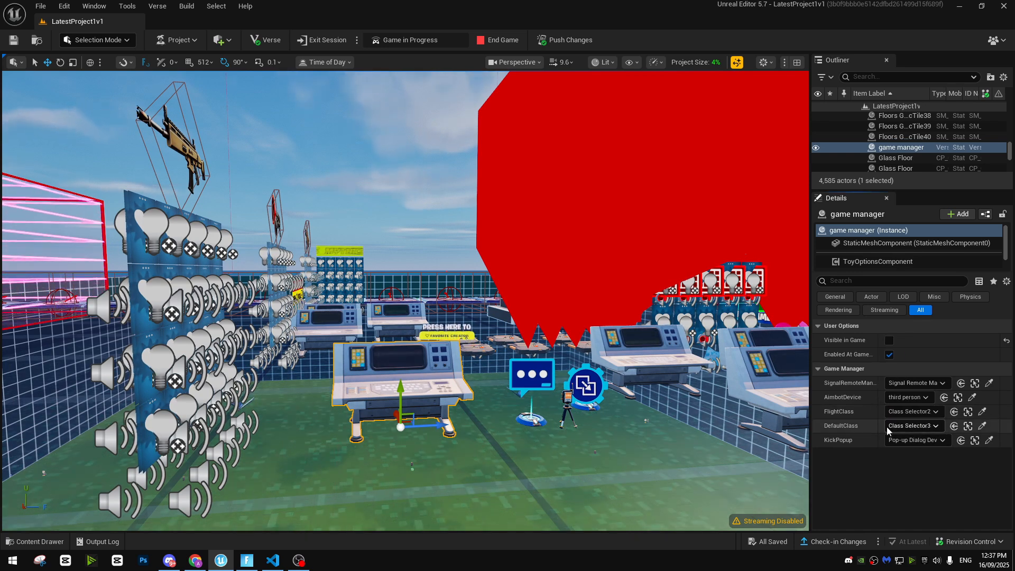
pyautogui.moveTo(970, 411)
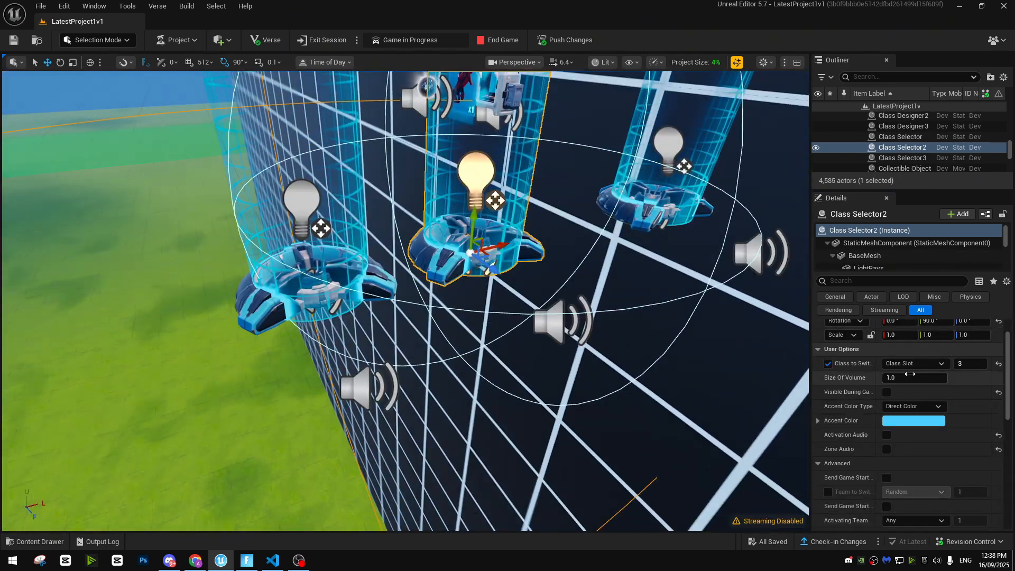
# Inspect the class slot 1 selector, search 'flight', and check the class slot 3 designer
pyautogui.click(903, 158)
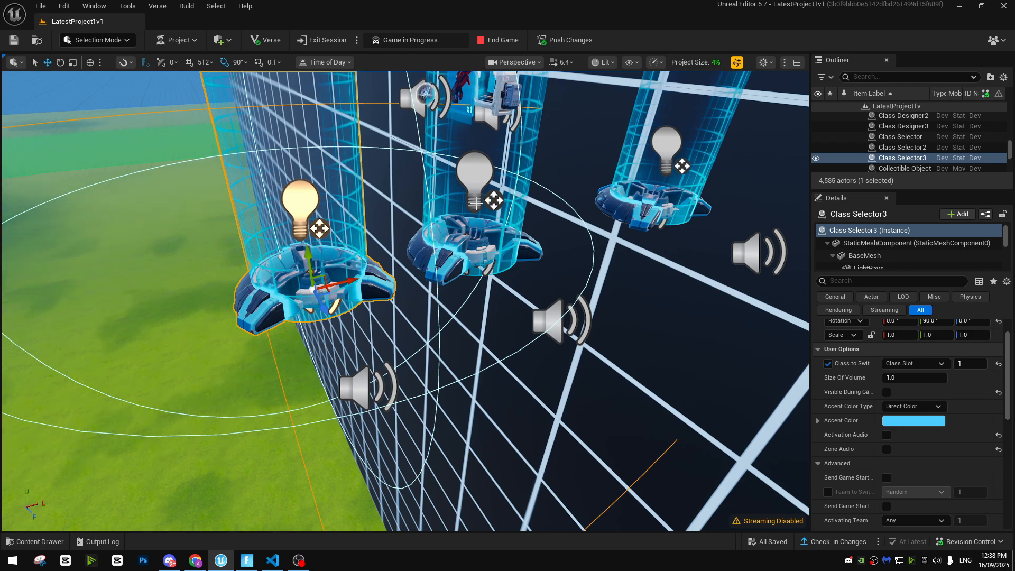
pyautogui.click(902, 126)
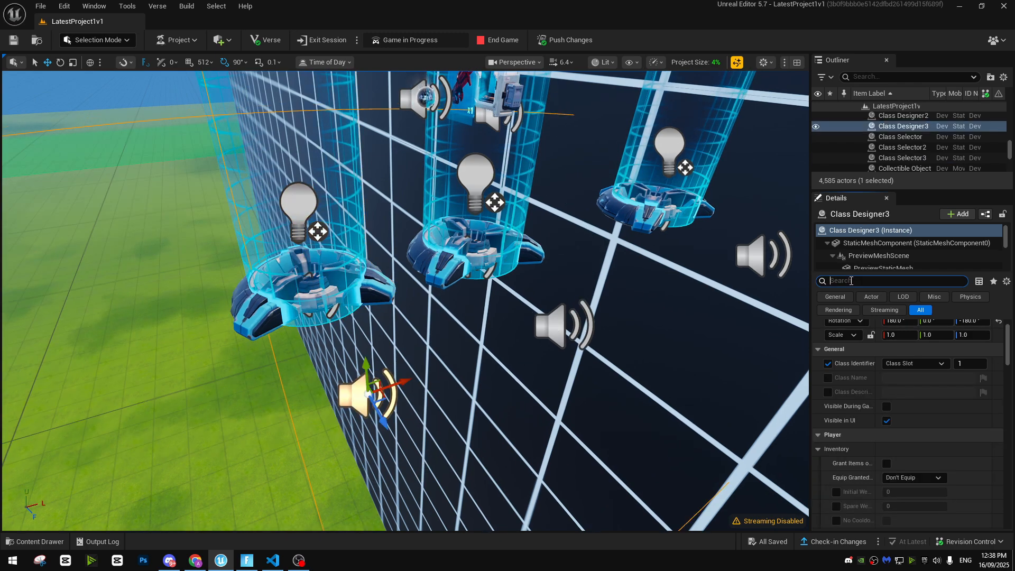
pyautogui.write('flight')
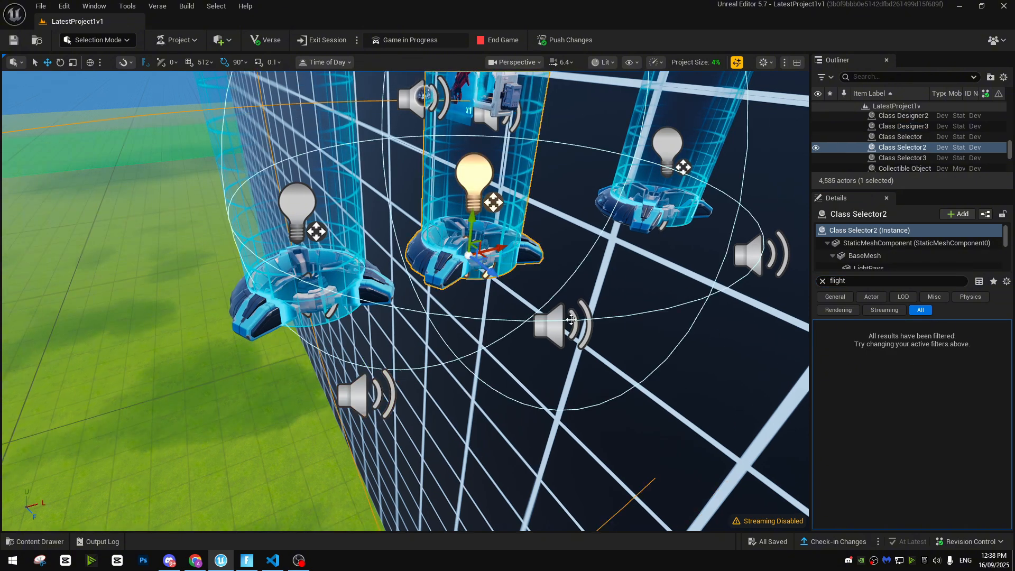
pyautogui.click(903, 147)
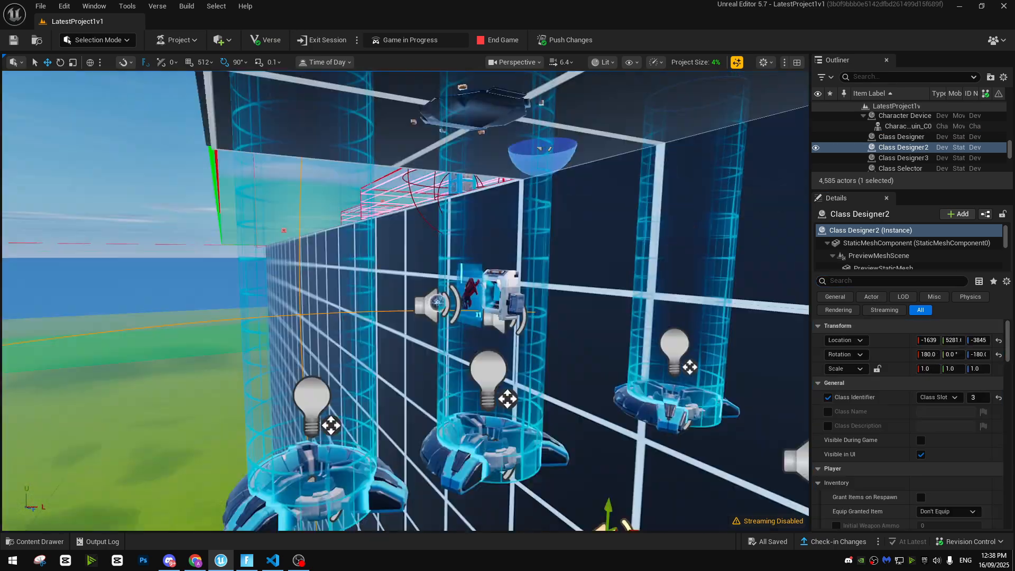